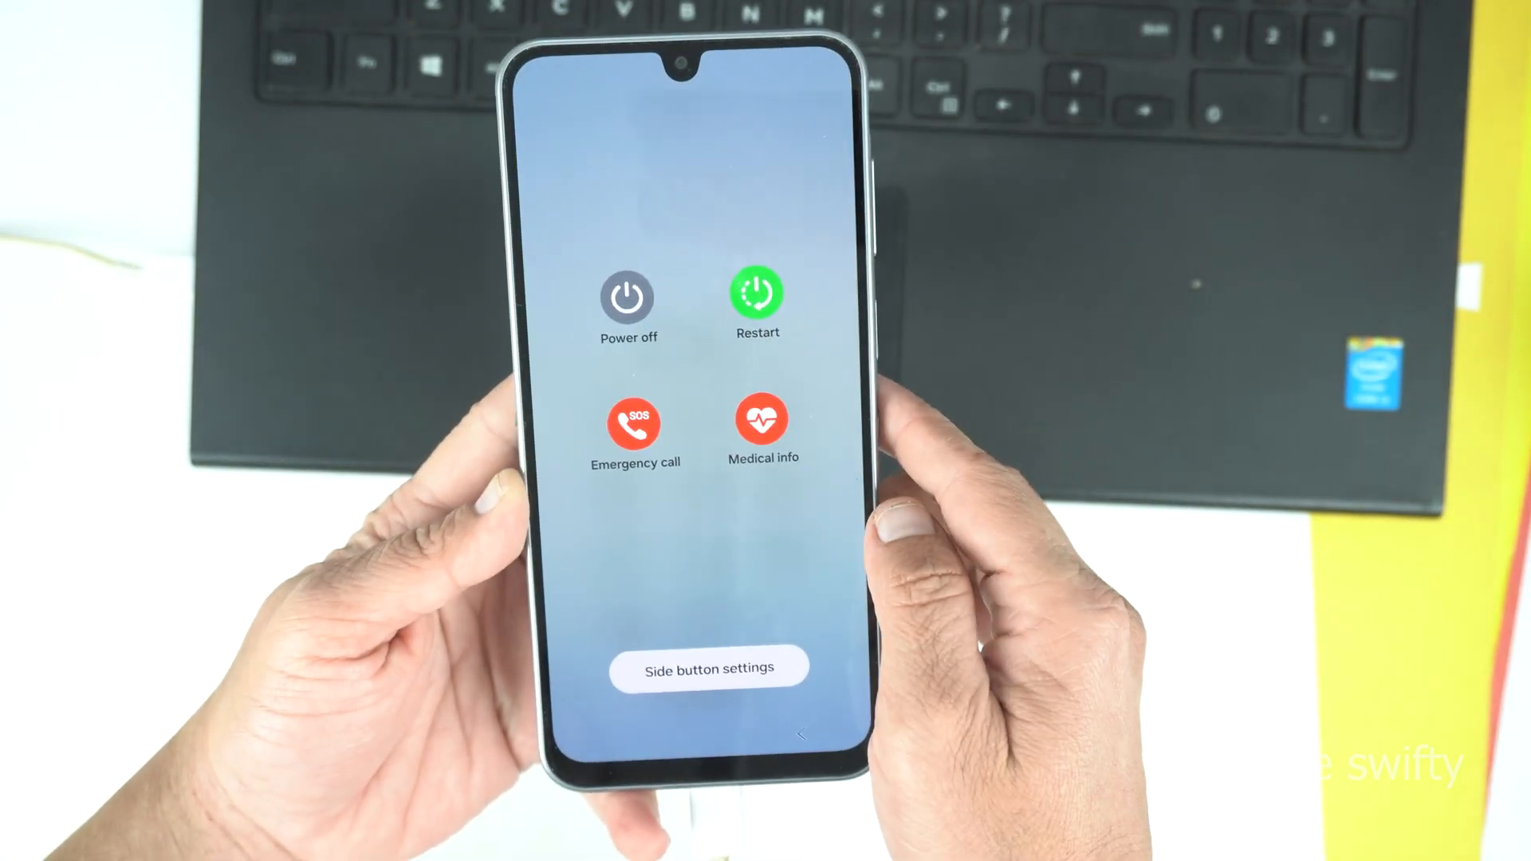
- Select Power off so the 'Tap again to turn off your phone' confirmation appears
click(628, 293)
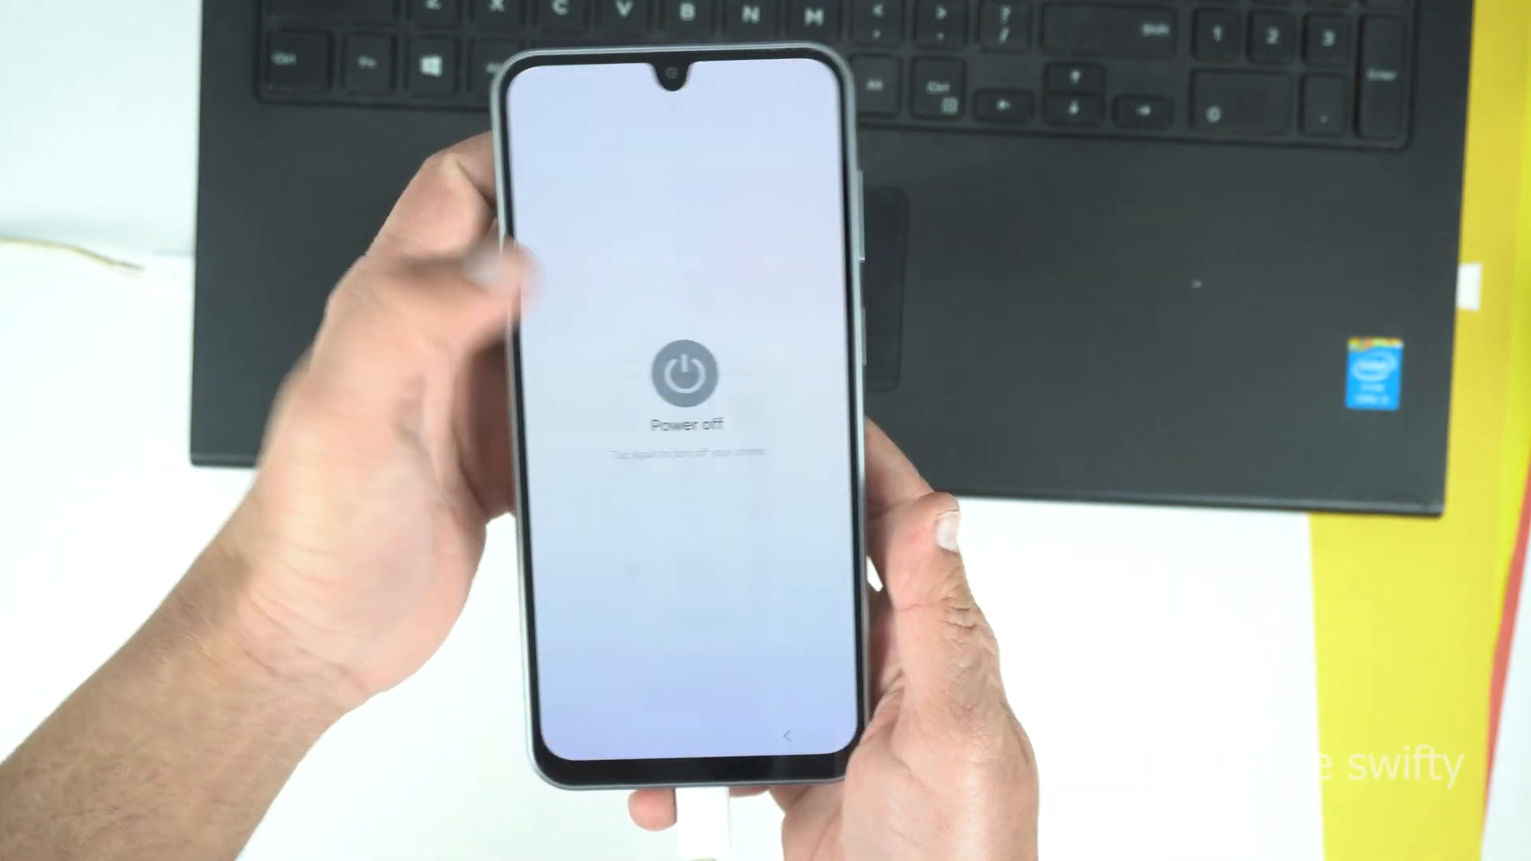